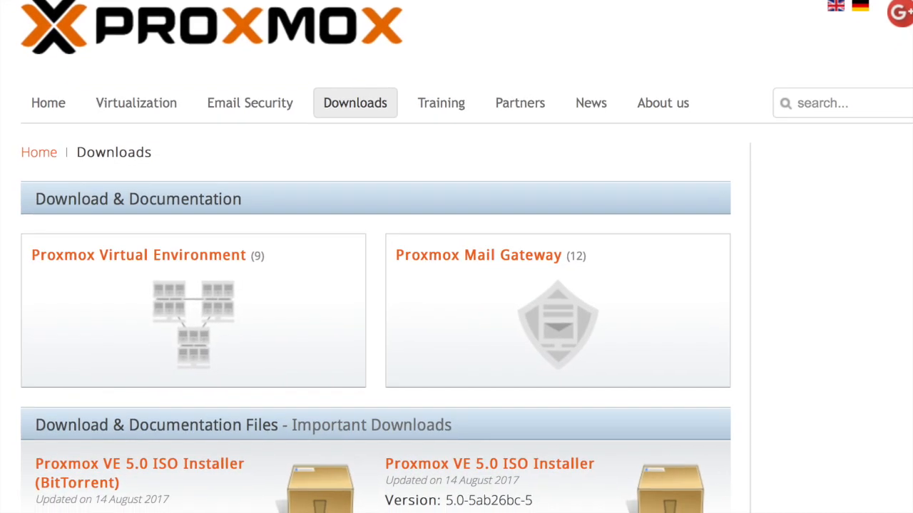
Step: Scroll through and accept the Proxmox VE license agreement
{"action": "scroll", "scroll_direction": "down", "scroll_amount": 3}
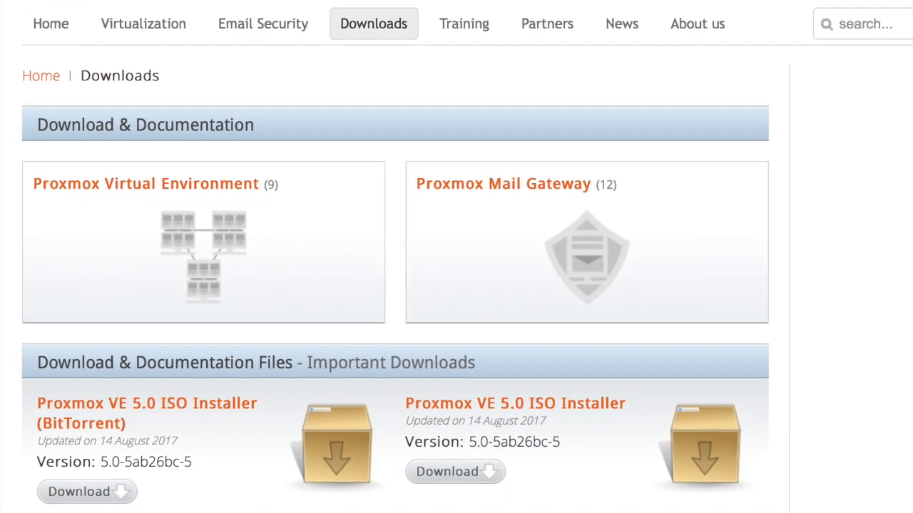
{"action": "scroll", "scroll_direction": "down", "scroll_amount": 3}
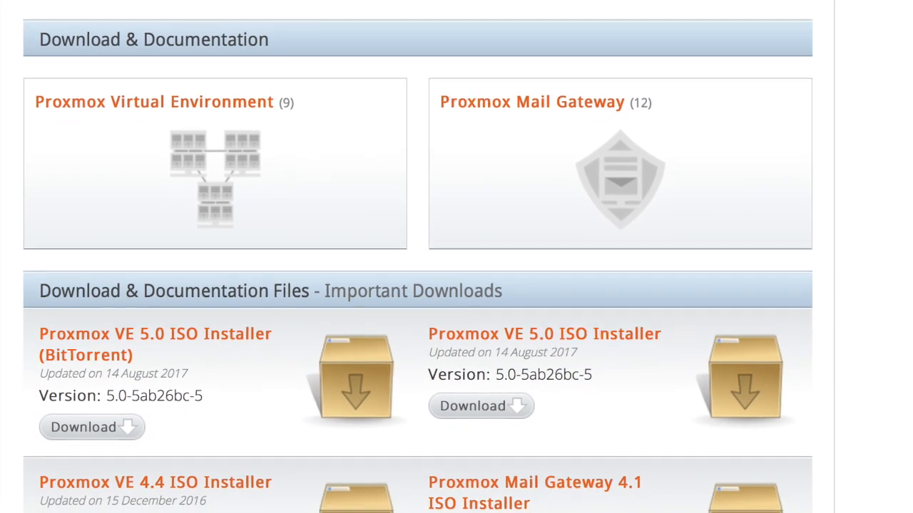
{"action": "scroll", "scroll_direction": "down", "scroll_amount": 3}
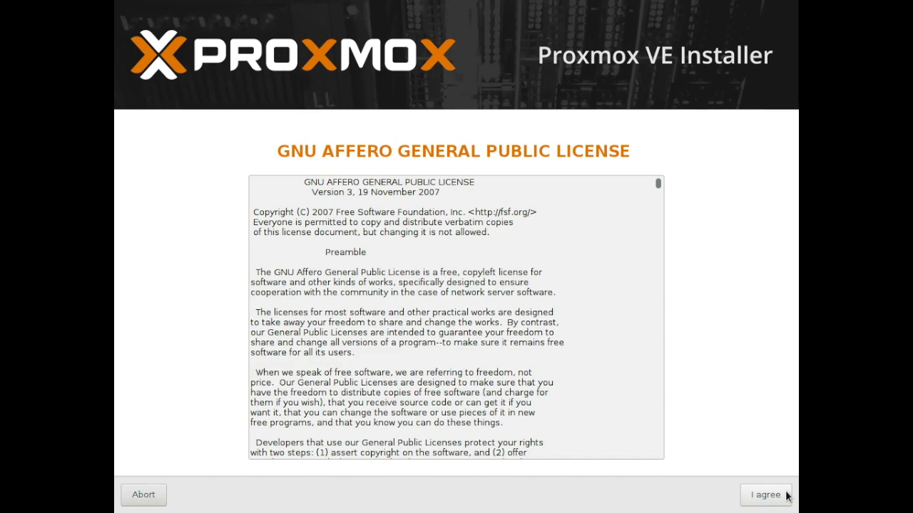
{"action": "left_click", "coordinate": [765, 495]}
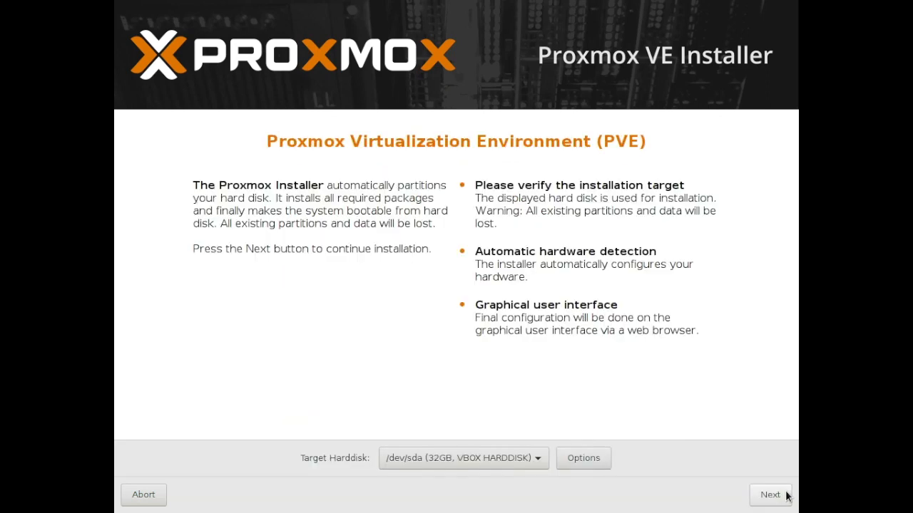
{"action": "mouse_move", "coordinate": [558, 439]}
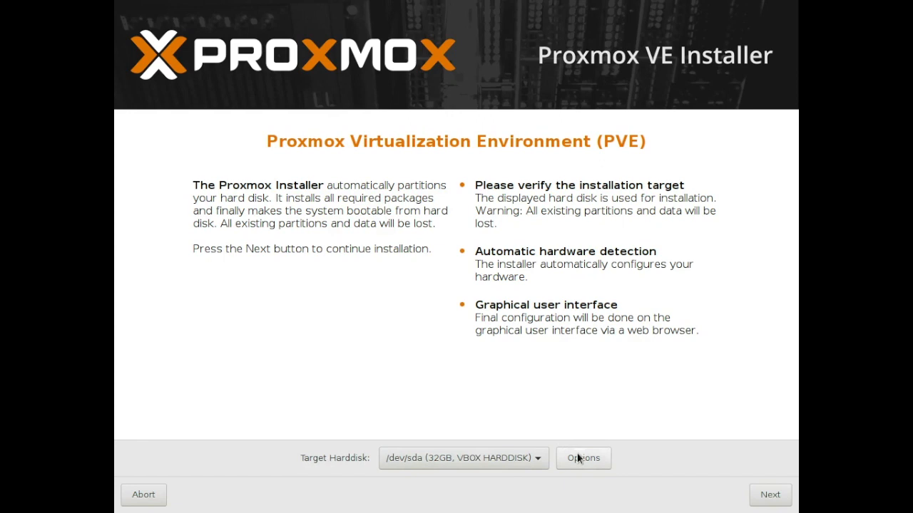
Step: In hard disk Options, try zfs (RAID0) then keep ext4 on the 32GB disk and confirm
{"action": "left_click", "coordinate": [582, 457]}
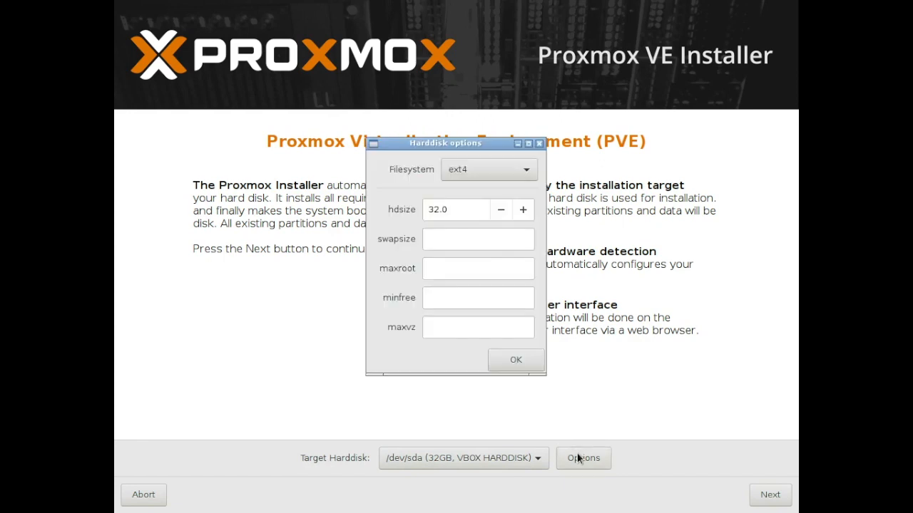
{"action": "left_click", "coordinate": [488, 168]}
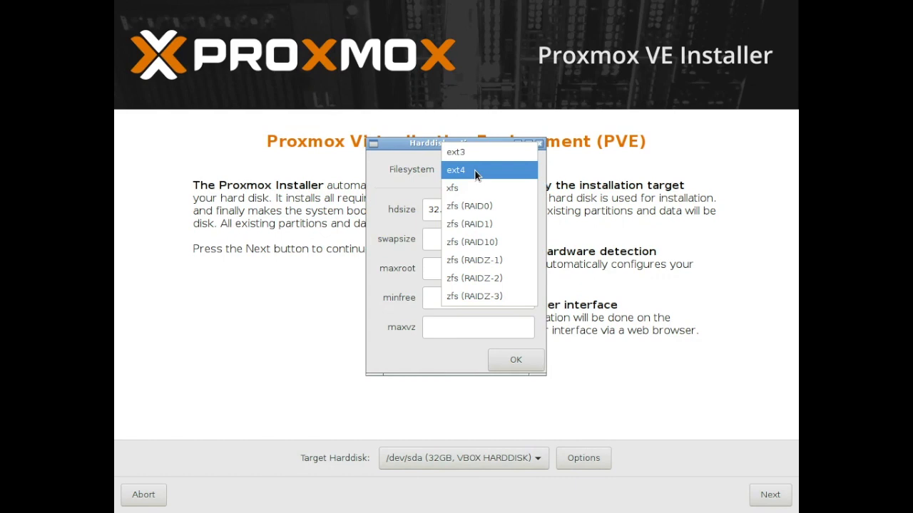
{"action": "mouse_move", "coordinate": [488, 242]}
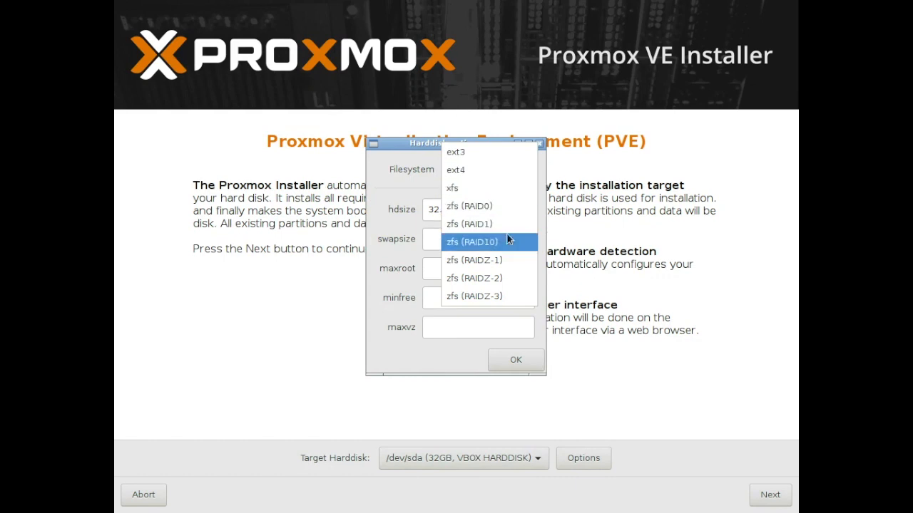
{"action": "mouse_move", "coordinate": [473, 295]}
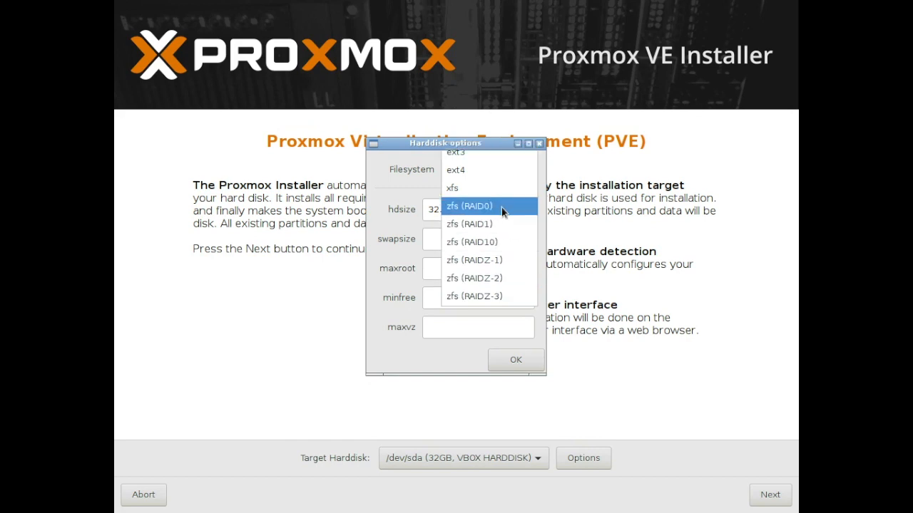
{"action": "left_click", "coordinate": [468, 205]}
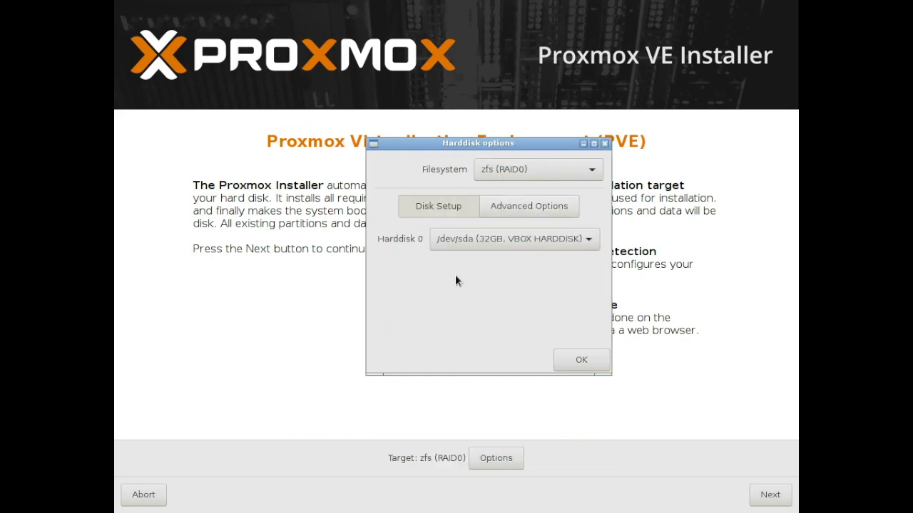
{"action": "mouse_move", "coordinate": [405, 288]}
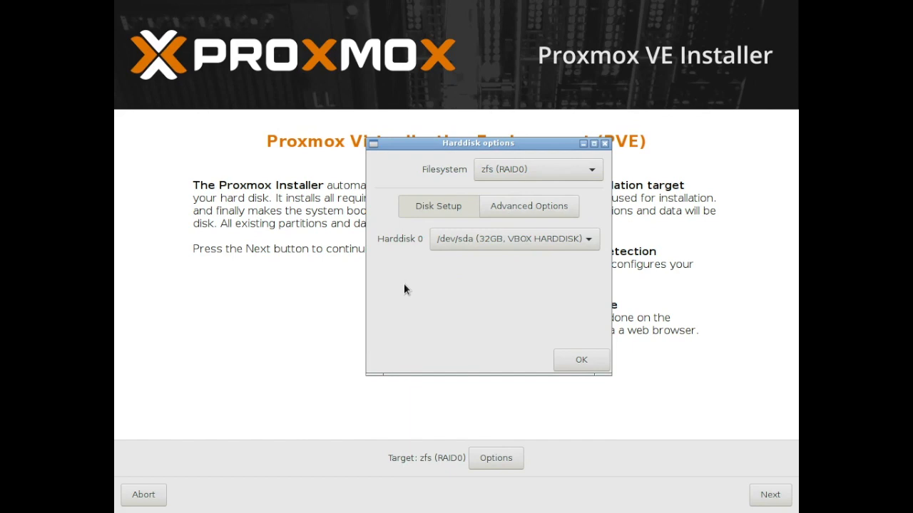
{"action": "left_click", "coordinate": [535, 168]}
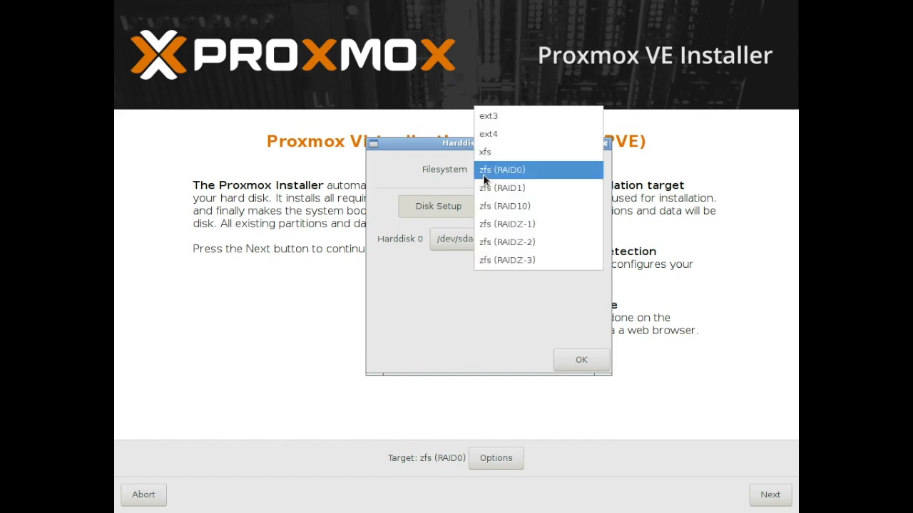
{"action": "left_click", "coordinate": [488, 134]}
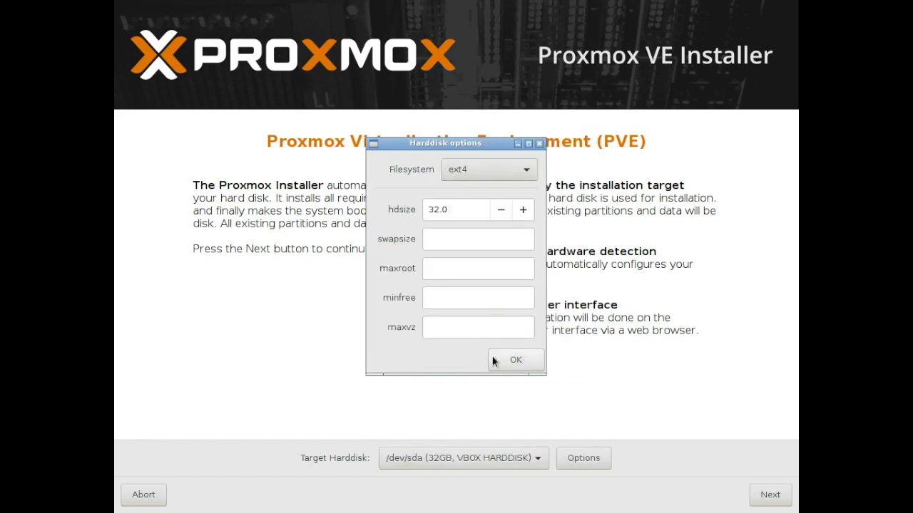
{"action": "left_click", "coordinate": [515, 360]}
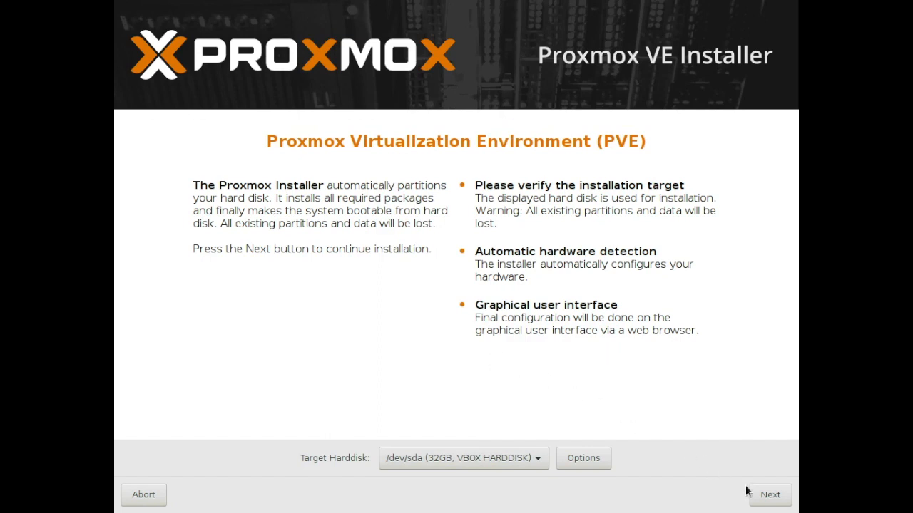
Step: Set the country to Britain (UK) and continue to the administrator screen
{"action": "left_click", "coordinate": [770, 494]}
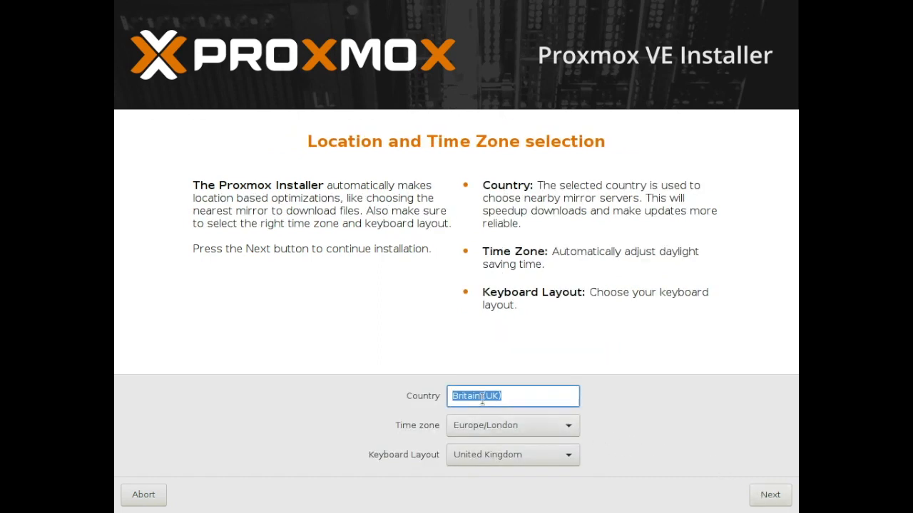
{"action": "type", "text": "bri"}
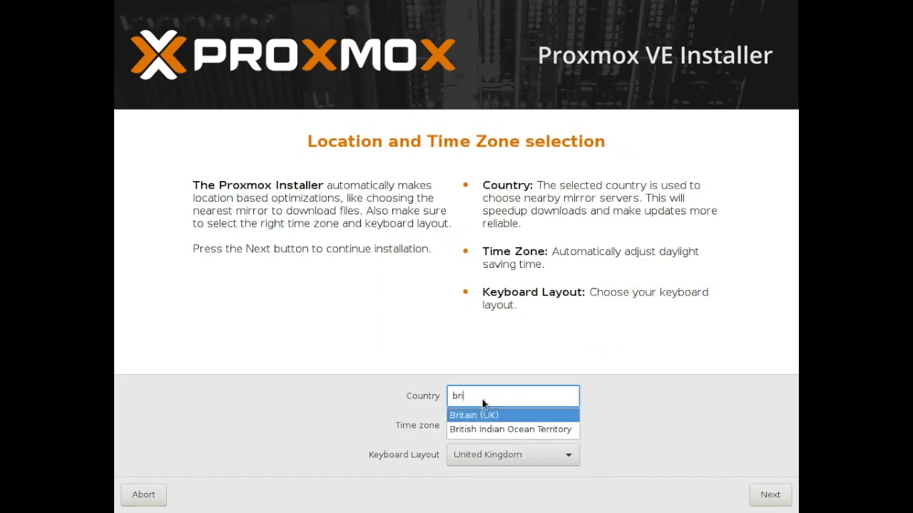
{"action": "left_click", "coordinate": [473, 415]}
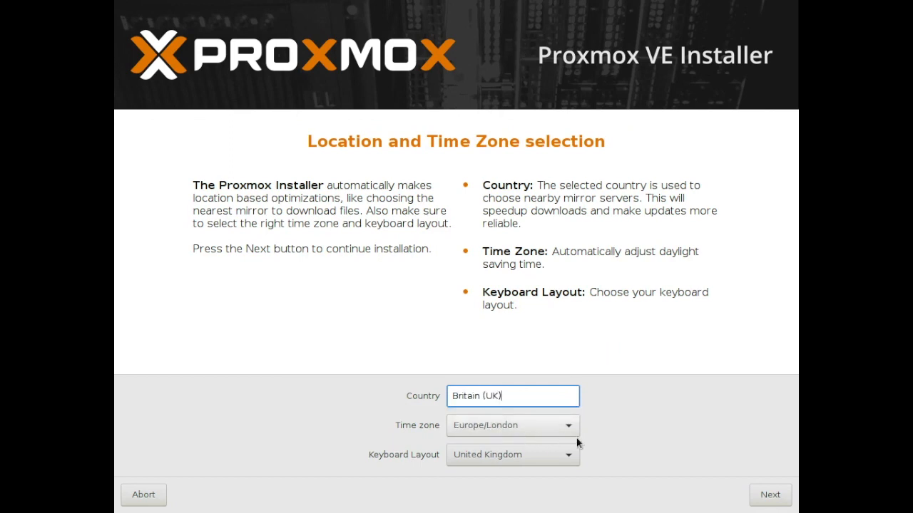
{"action": "left_click", "coordinate": [770, 495]}
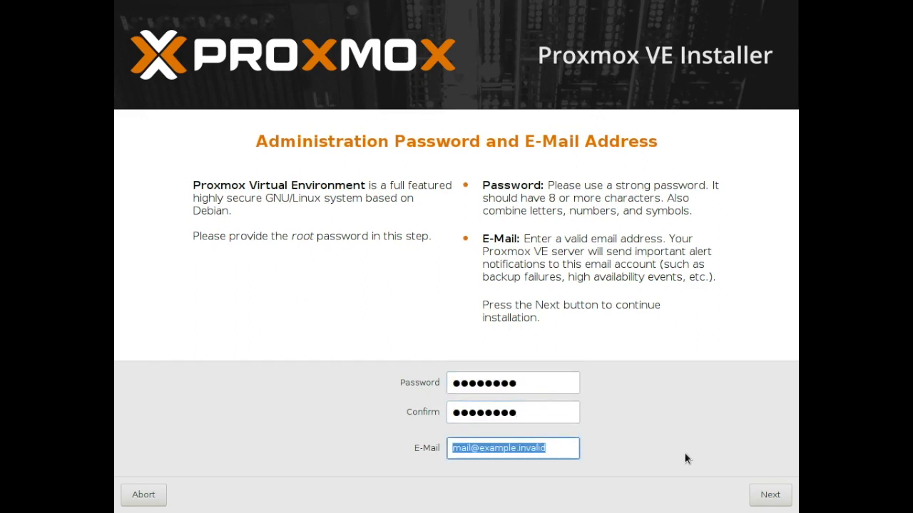
{"action": "type", "text": "this"}
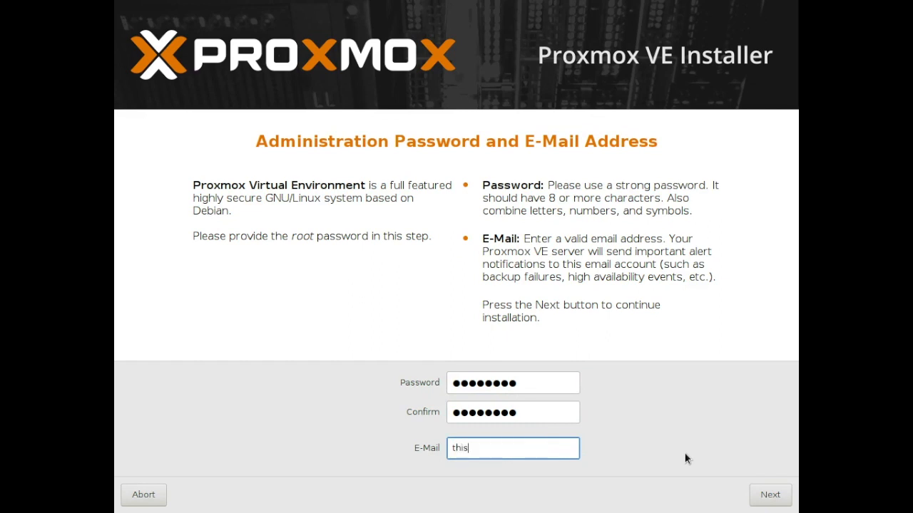
{"action": "type", "text": "@doesnotm"}
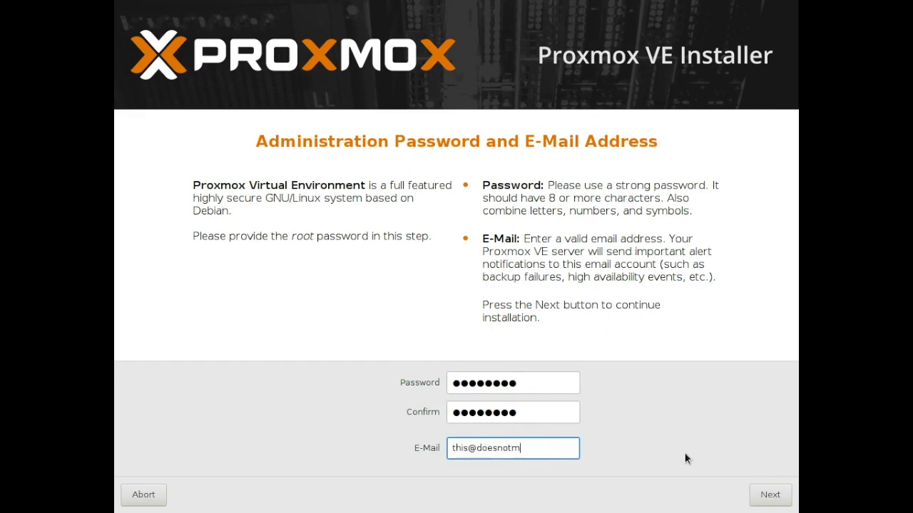
{"action": "type", "text": "atter.com"}
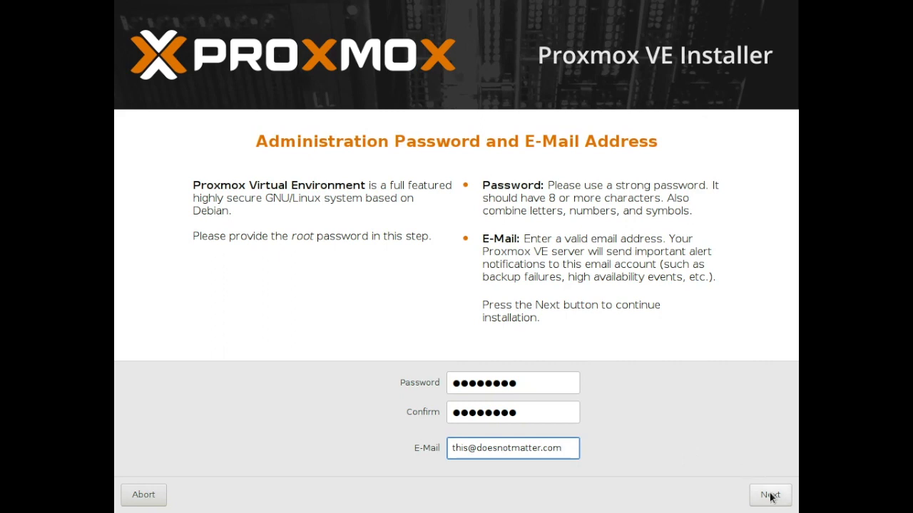
Step: Set hostname node1.maincluster, keep IP 192.168.1.112 defaults, and start installing
{"action": "left_click", "coordinate": [770, 495]}
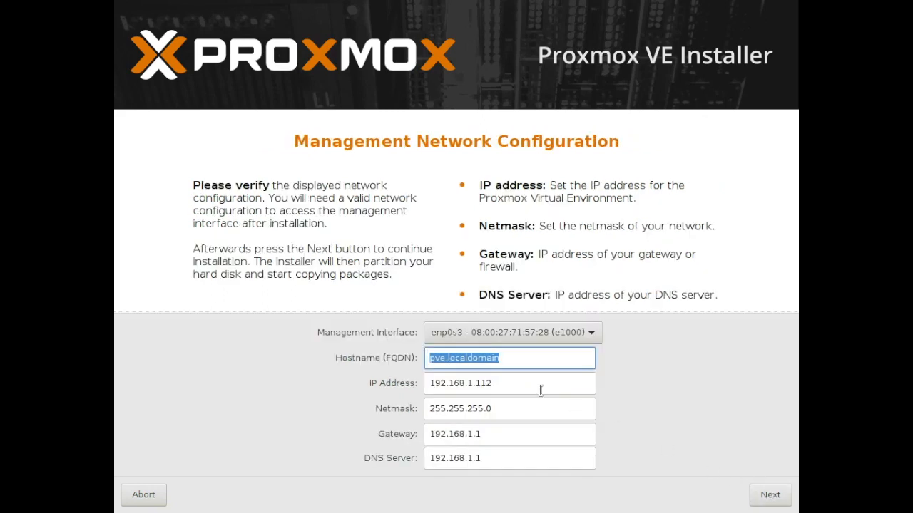
{"action": "type", "text": "node1."}
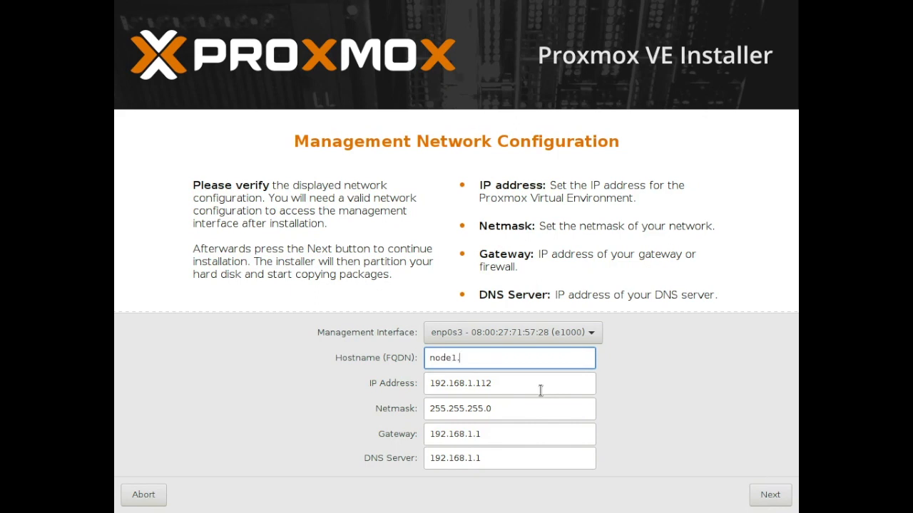
{"action": "type", "text": "mainclu"}
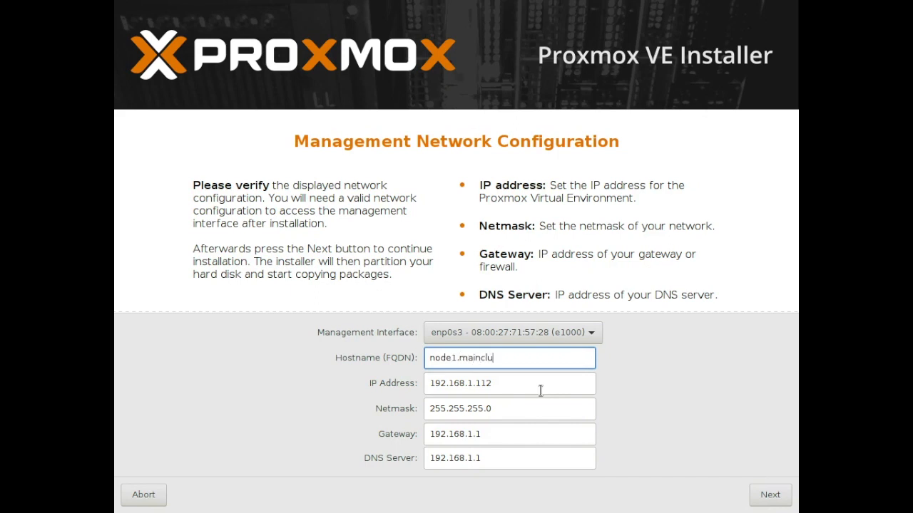
{"action": "type", "text": "ster"}
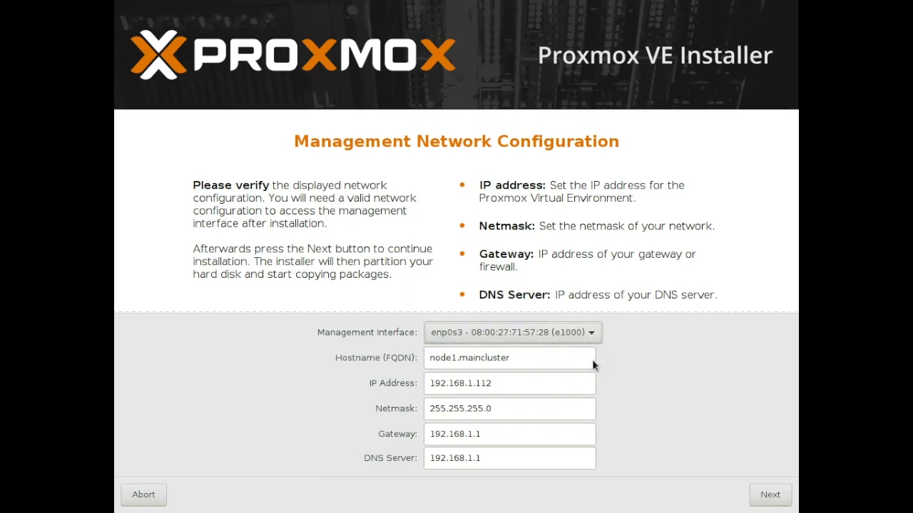
{"action": "left_click", "coordinate": [509, 382]}
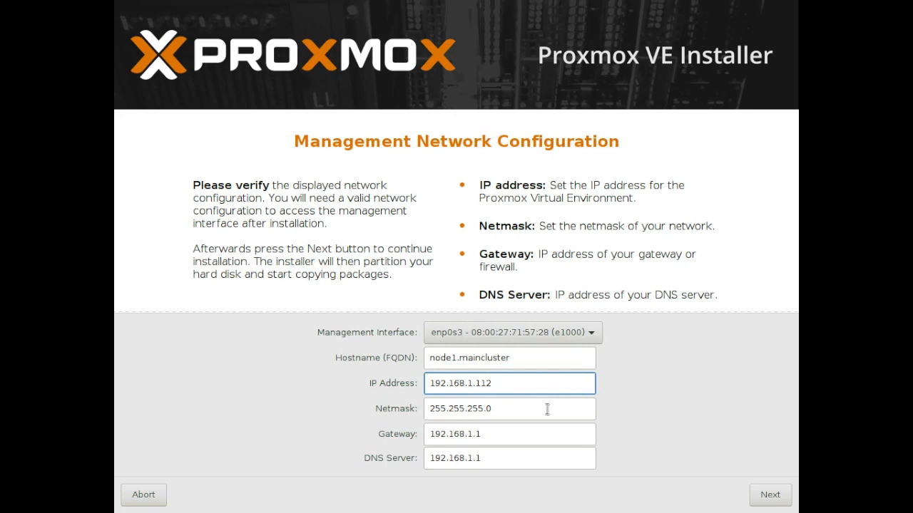
{"action": "left_click", "coordinate": [770, 495]}
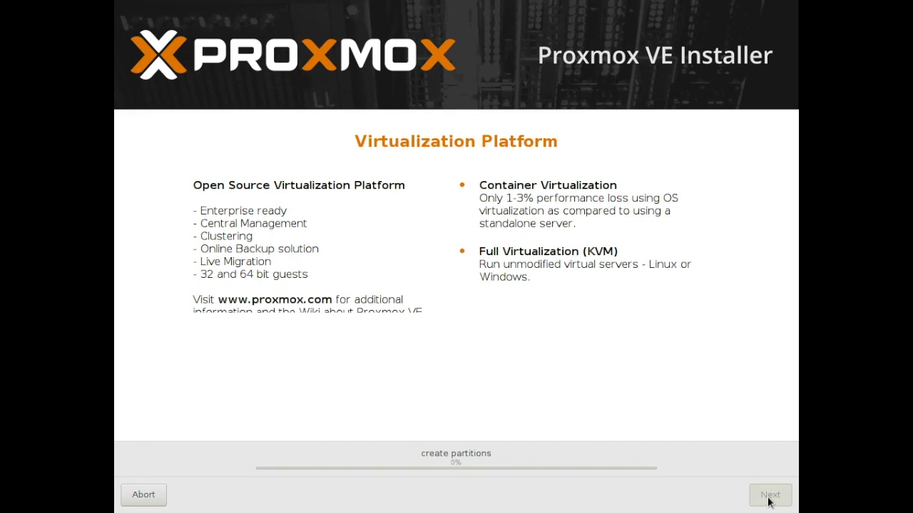
{"action": "mouse_move", "coordinate": [710, 443]}
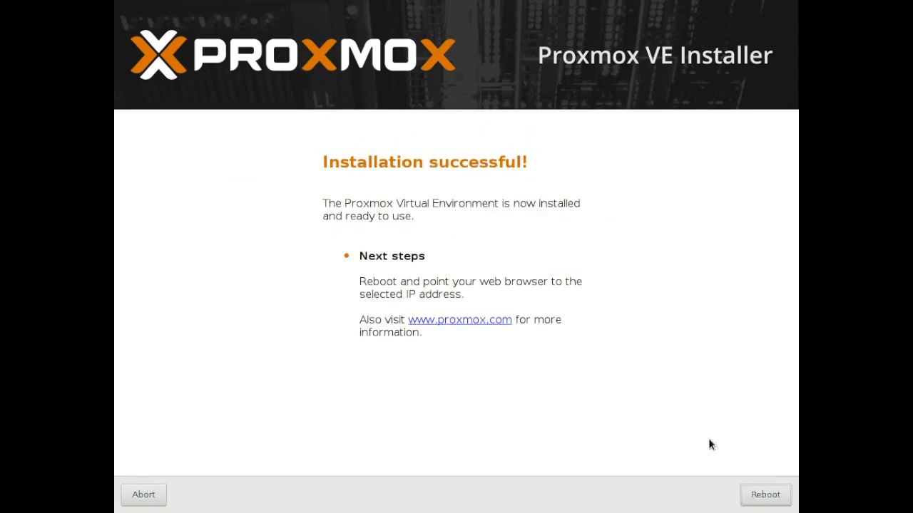
{"action": "mouse_move", "coordinate": [196, 6]}
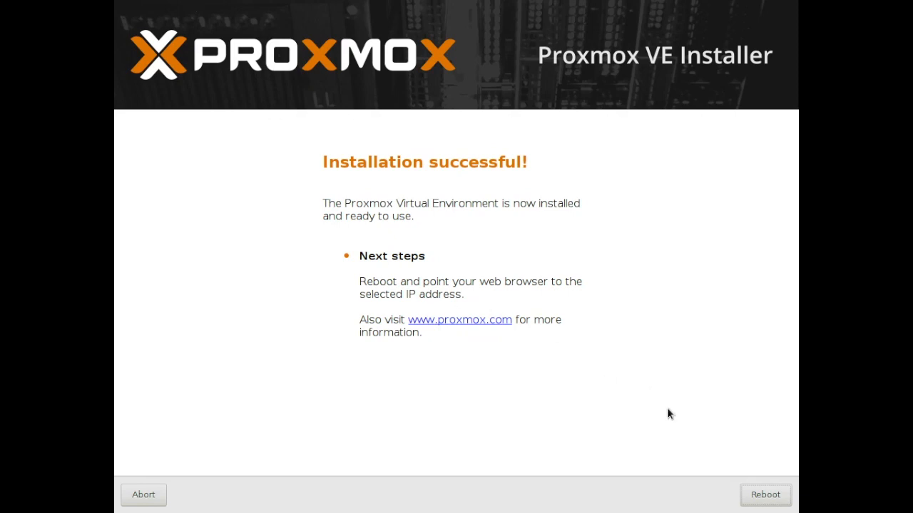
{"action": "mouse_move", "coordinate": [707, 413]}
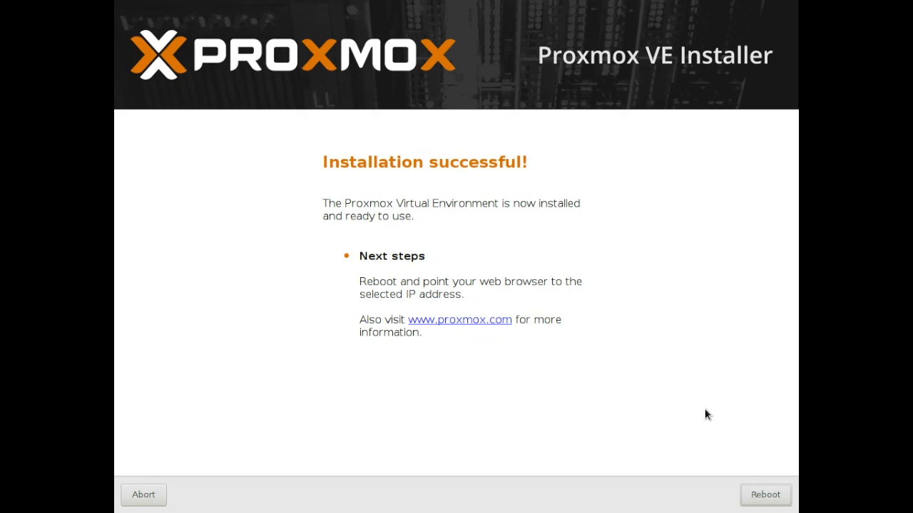
Step: Reboot into the newly installed Proxmox VE system
{"action": "left_click", "coordinate": [764, 493]}
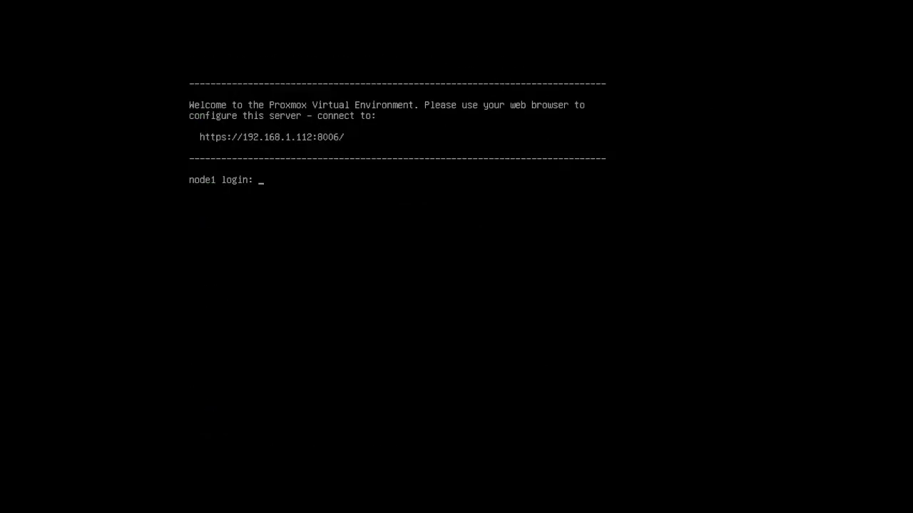
Step: Log in as root on node1 and run apt update
{"action": "type", "text": "root"}
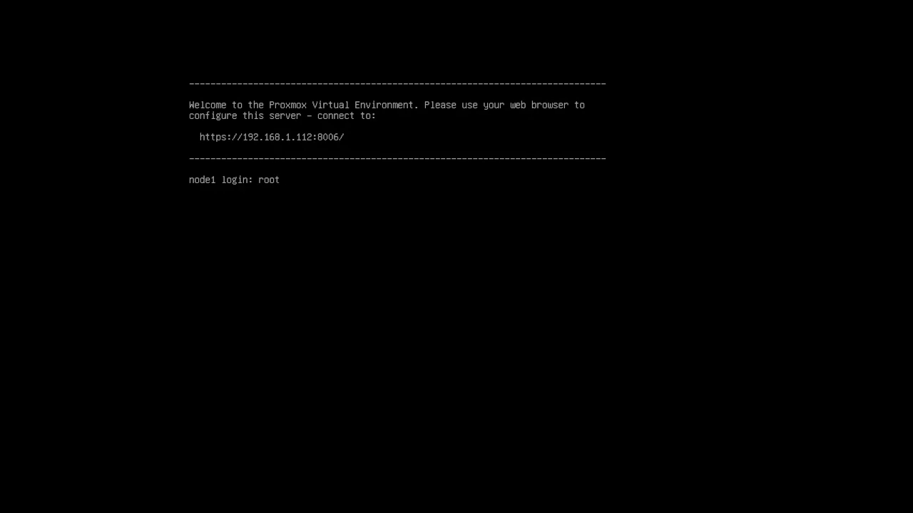
{"action": "key", "text": "Enter"}
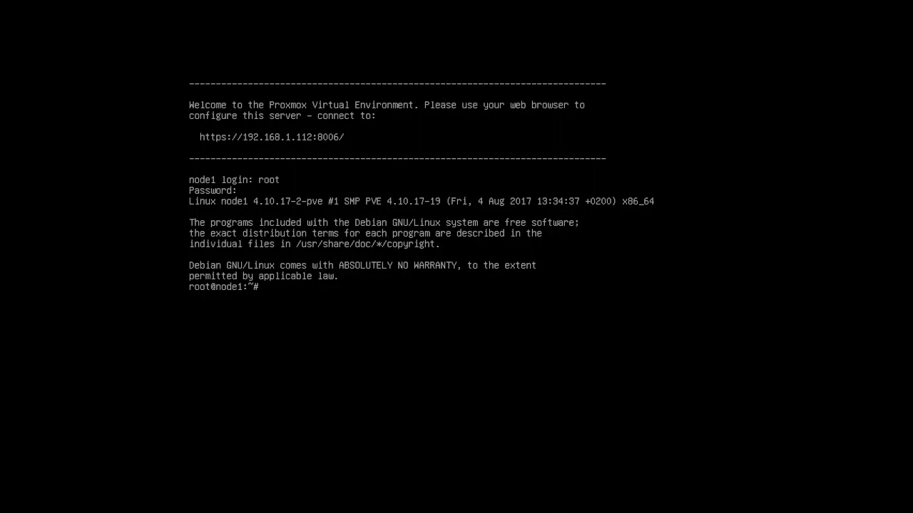
{"action": "type", "text": "apt update"}
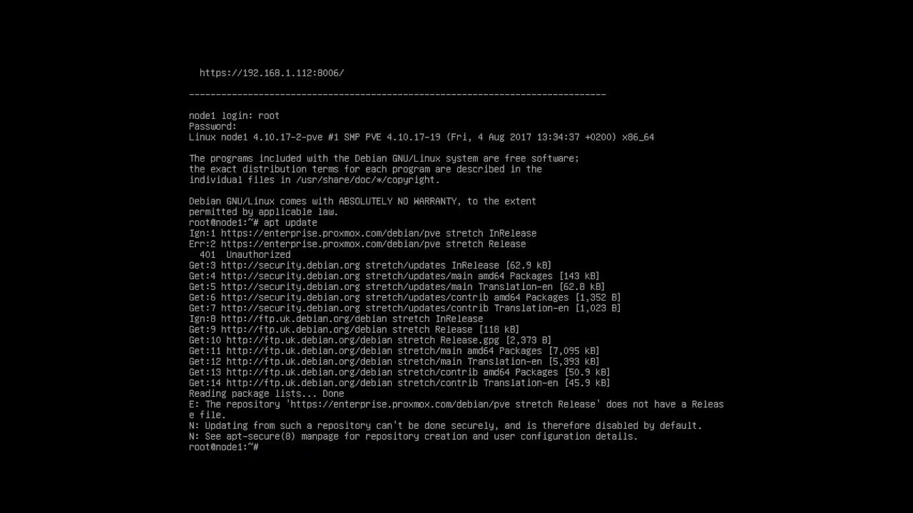
Step: Run apt upgrade to completion, then exit the root session
{"action": "type", "text": "apt"}
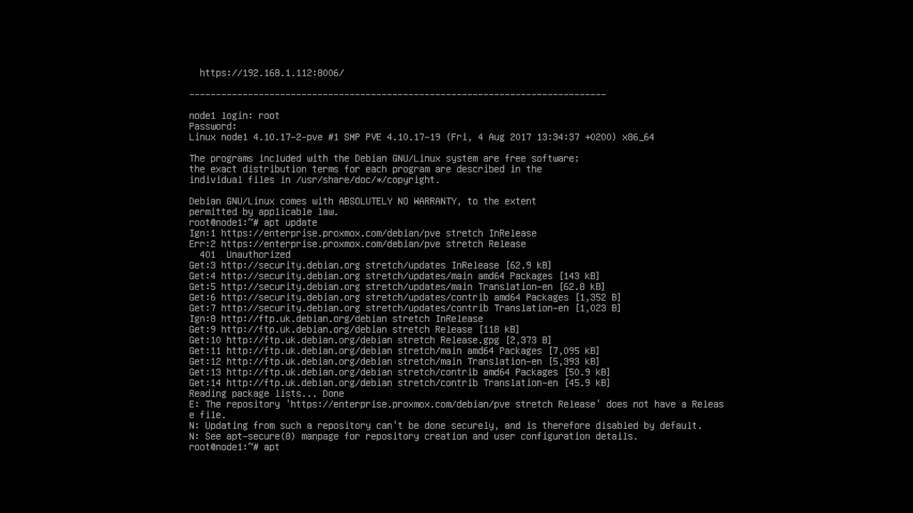
{"action": "type", "text": "upgrade"}
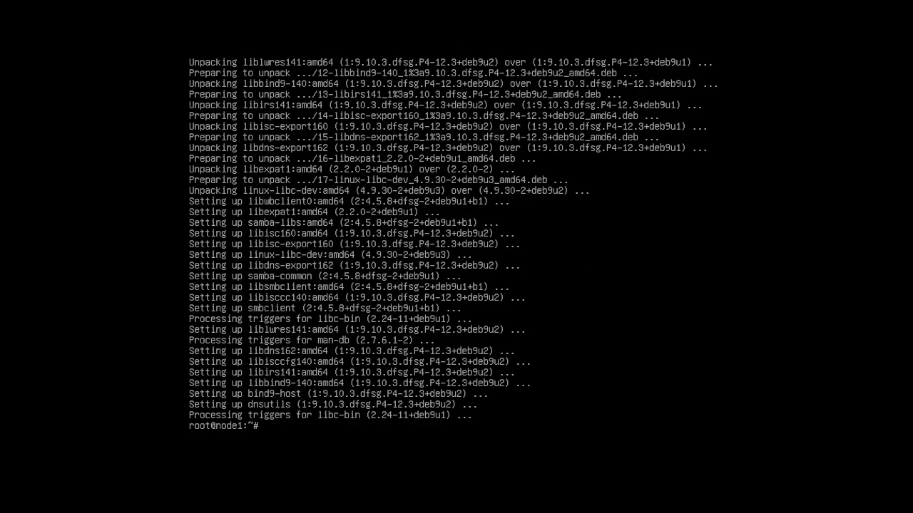
{"action": "type", "text": "e"}
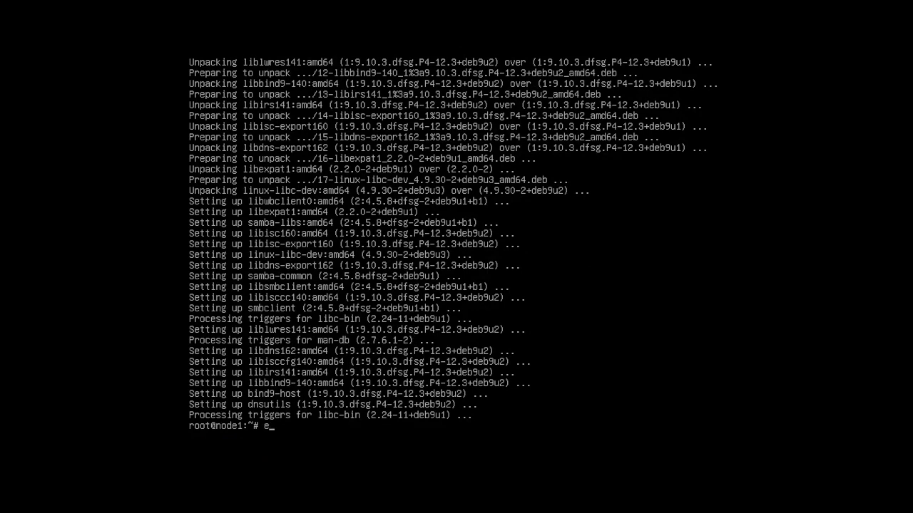
{"action": "type", "text": "xit"}
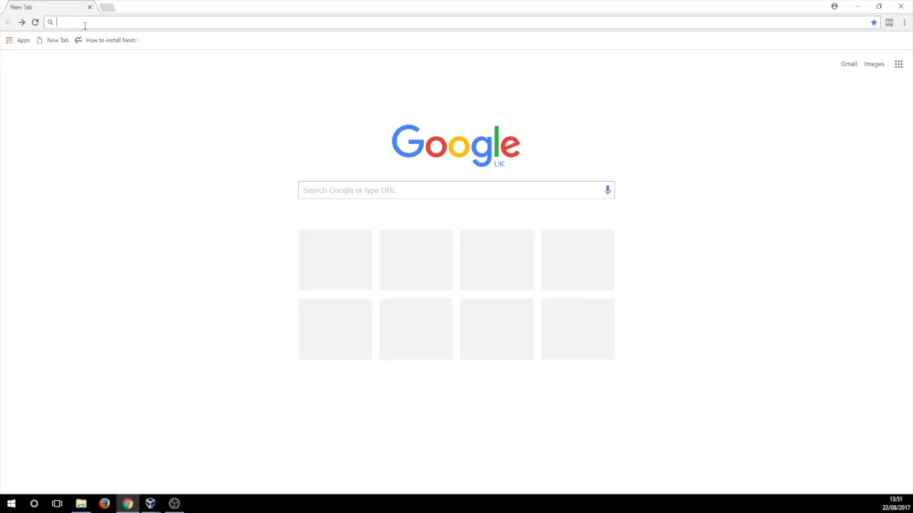
{"action": "type", "text": "https://"}
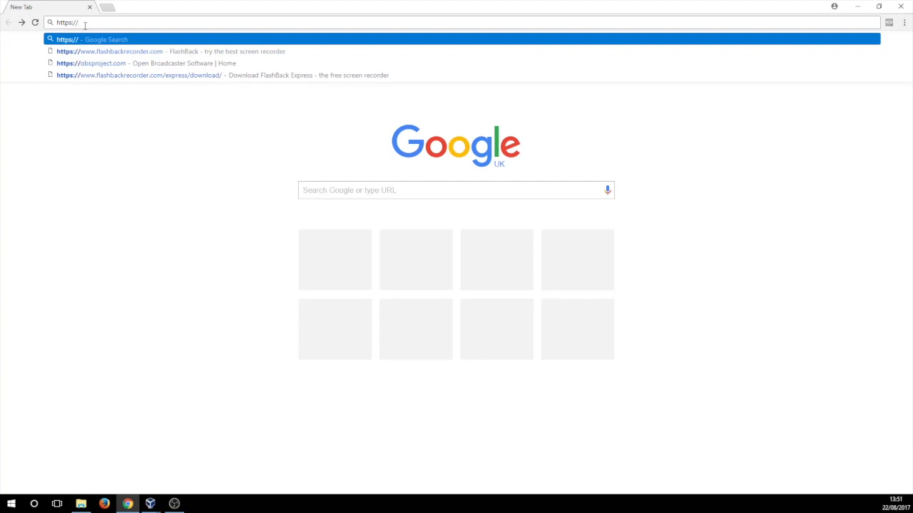
{"action": "type", "text": "192.168.1.112:8006"}
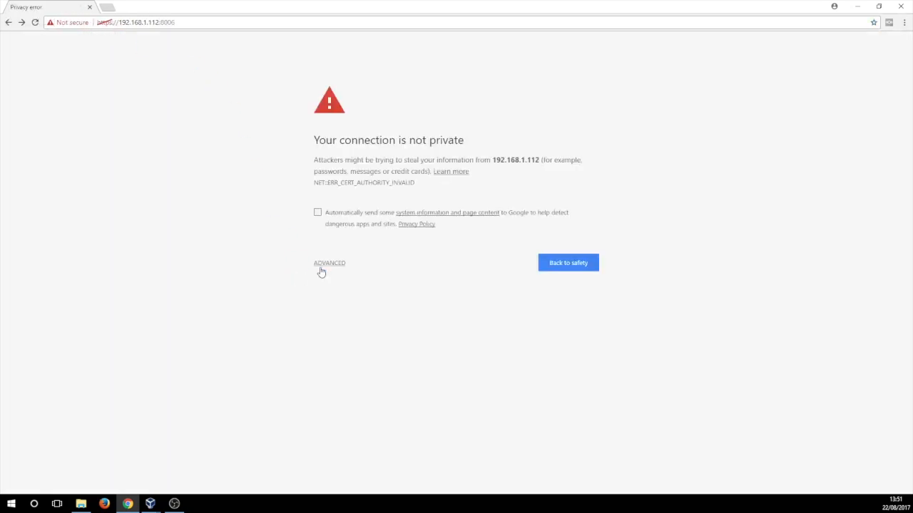
{"action": "left_click", "coordinate": [330, 262]}
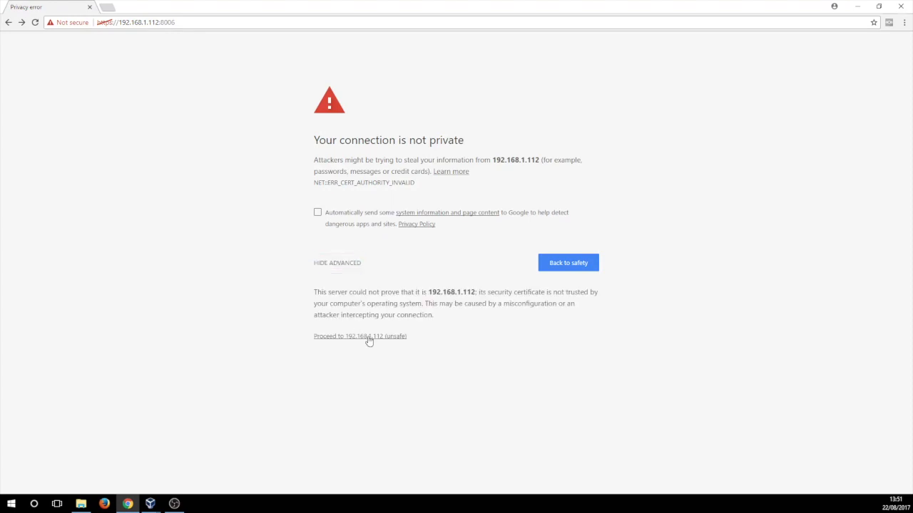
{"action": "left_click", "coordinate": [359, 336]}
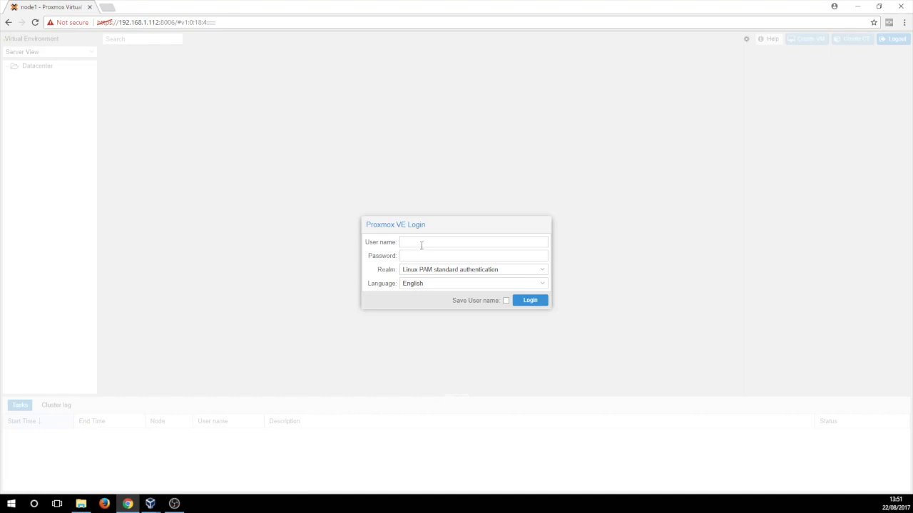
Step: Log in as root, dismiss the subscription notice, and expand node1 to show its storage
{"action": "type", "text": "root"}
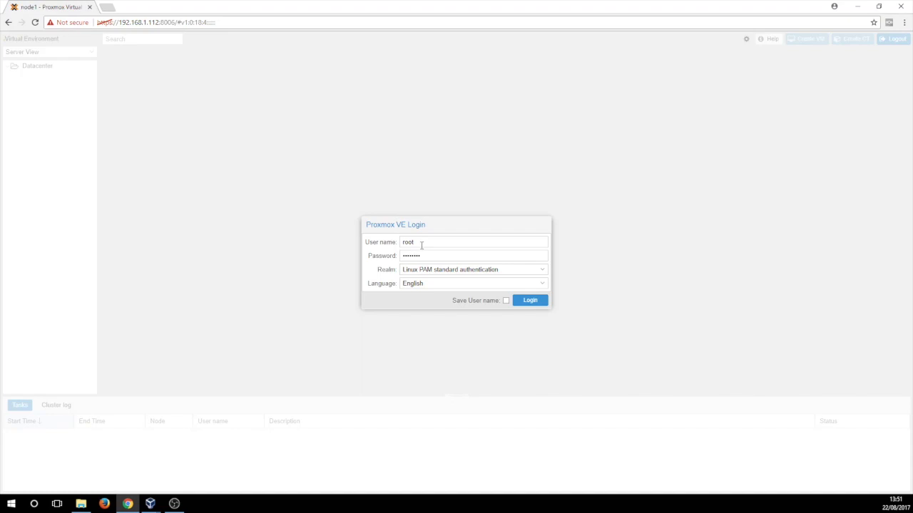
{"action": "left_click", "coordinate": [531, 299]}
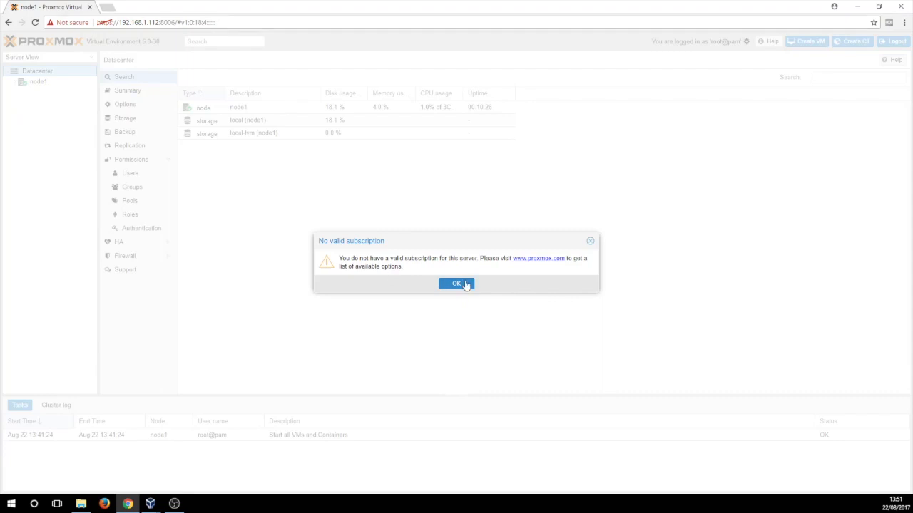
{"action": "left_click", "coordinate": [456, 284]}
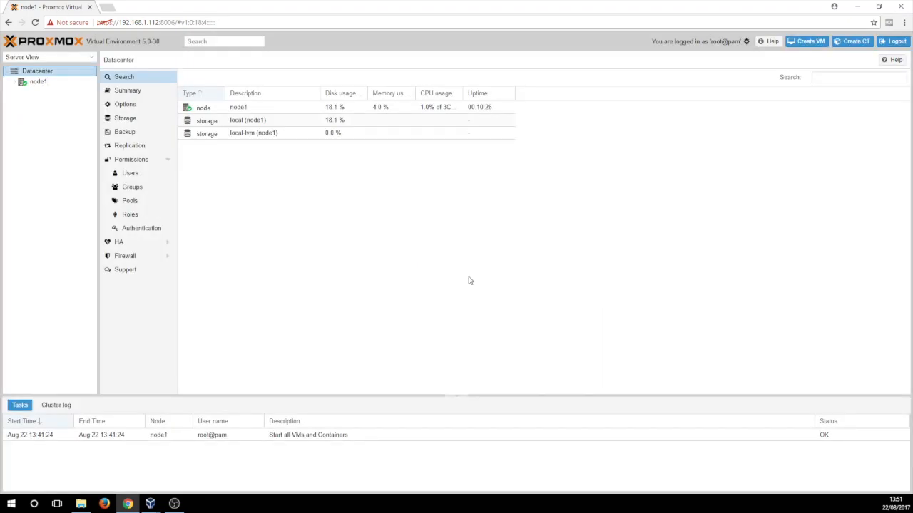
{"action": "mouse_move", "coordinate": [72, 103]}
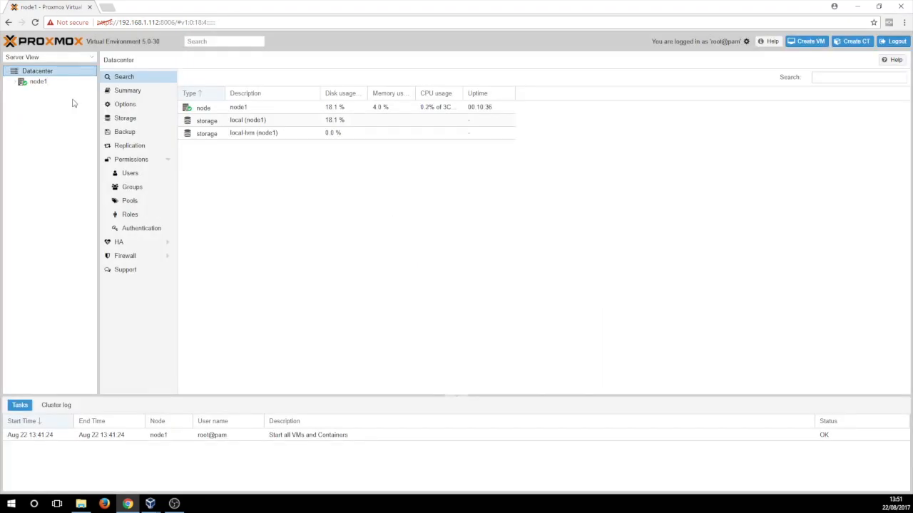
{"action": "left_click", "coordinate": [23, 82]}
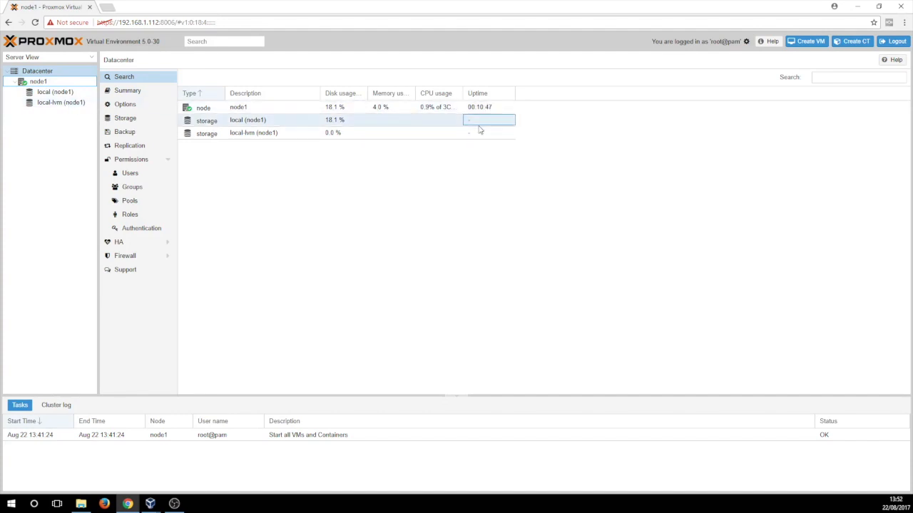
{"action": "left_click", "coordinate": [248, 120]}
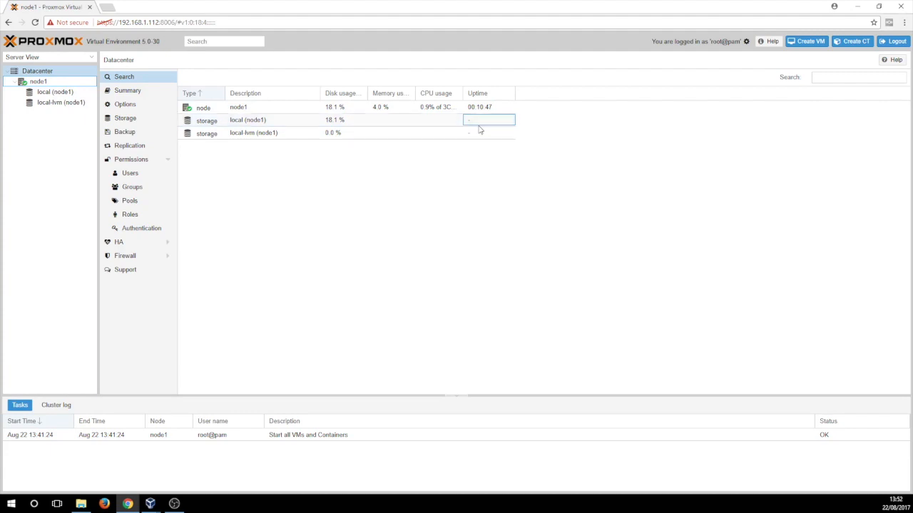